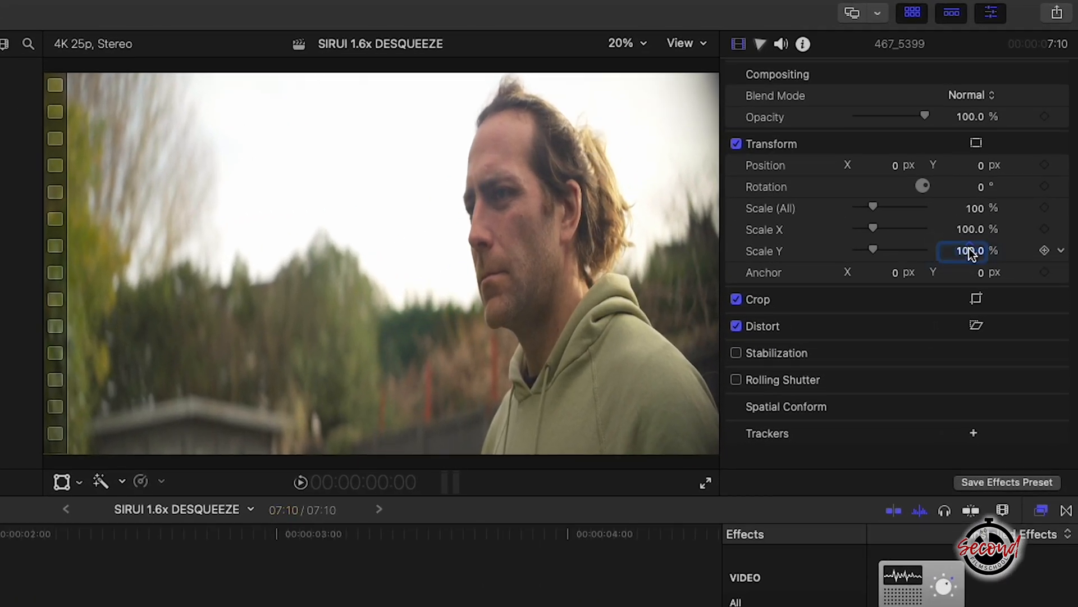
Step: Set clip 467_5399's Scale Y to 63.5% and play back the de-squeezed result
type("63.5")
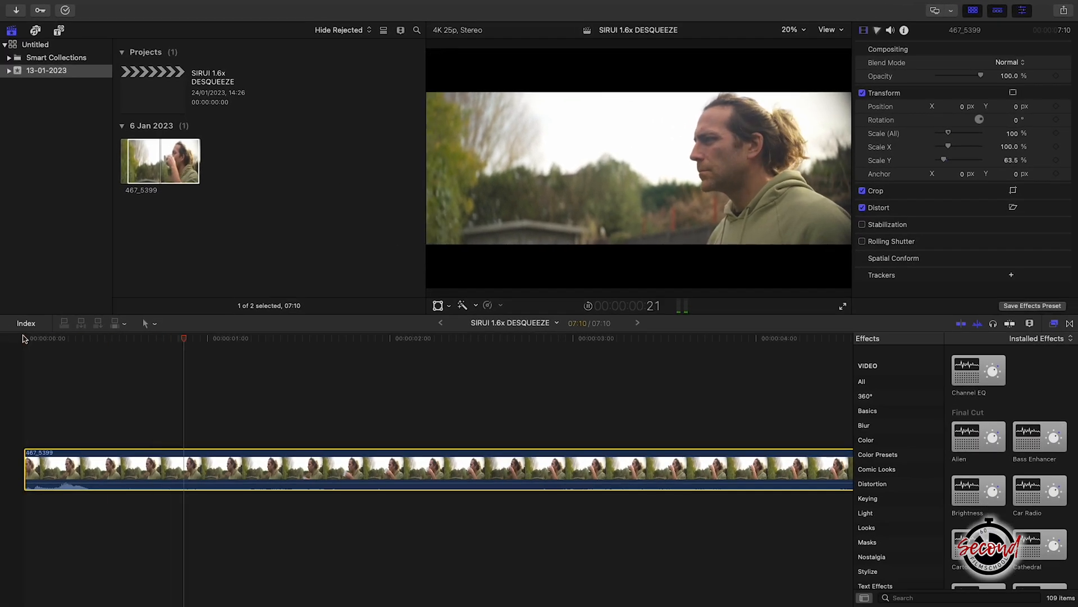
left_click(548, 338)
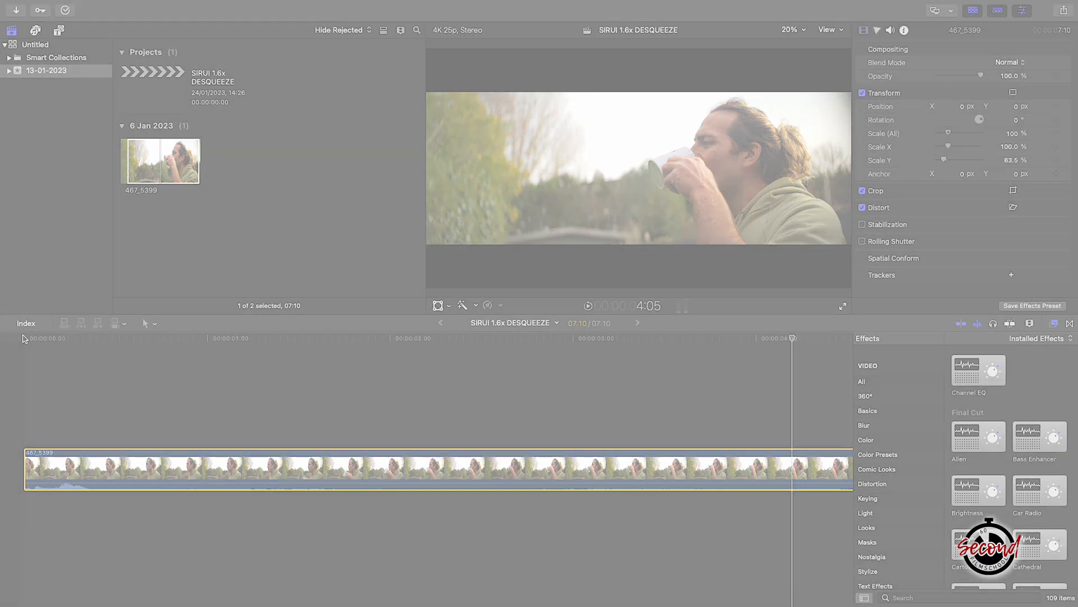
Step: Create project SIRUI 1.6 ANAMORPHIC TIMELINE with custom 3840x1368 video at 25p
left_click(93, 6)
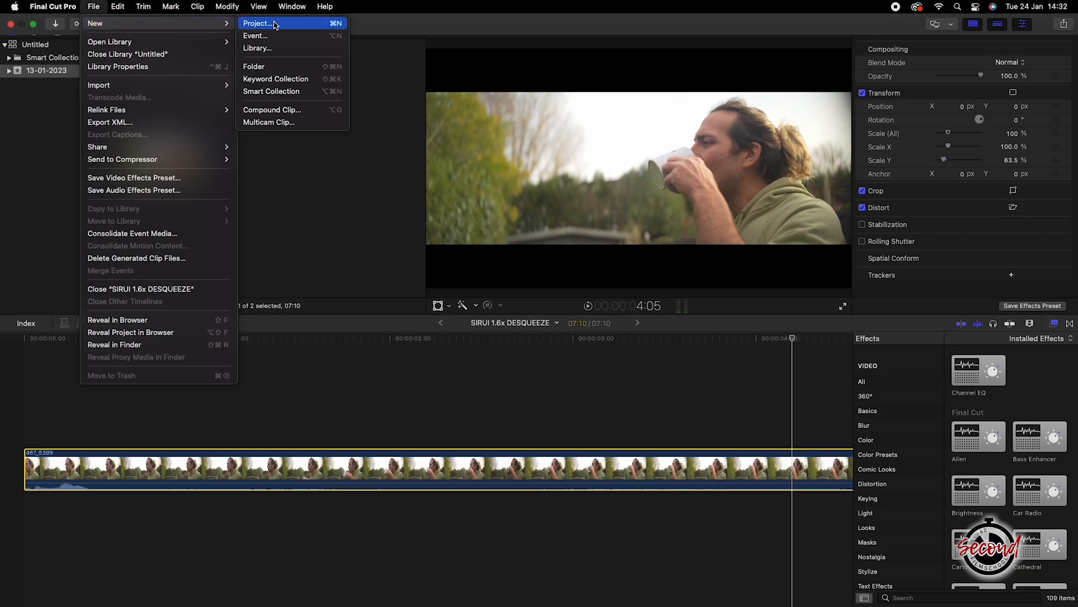
left_click(257, 22)
type("SIRUI 1.6 ANAMORPHIC TIMELINE")
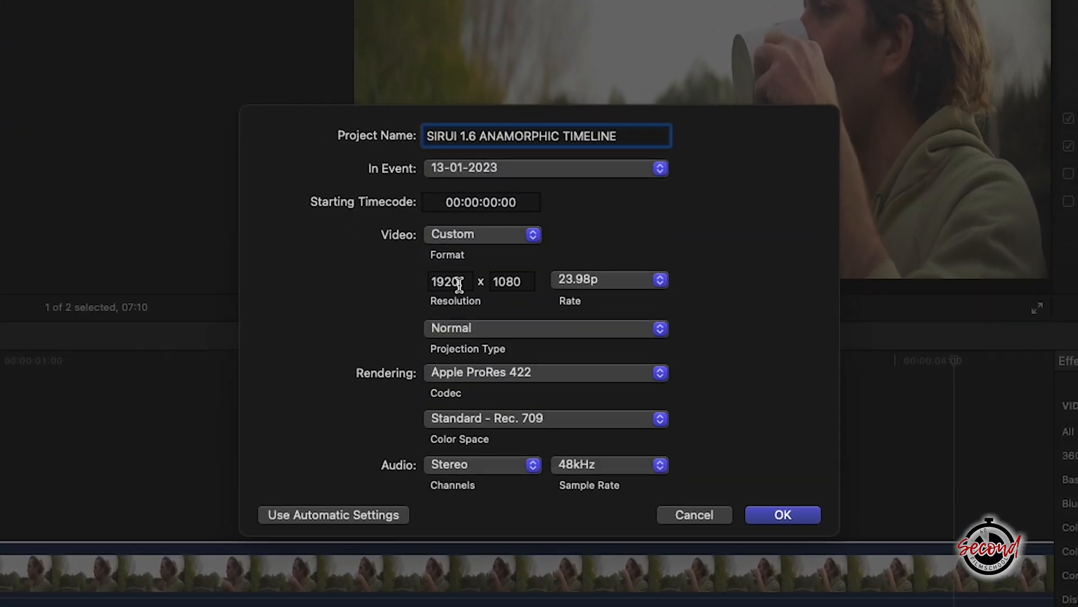
type("3840")
left_click(513, 281)
type("1368")
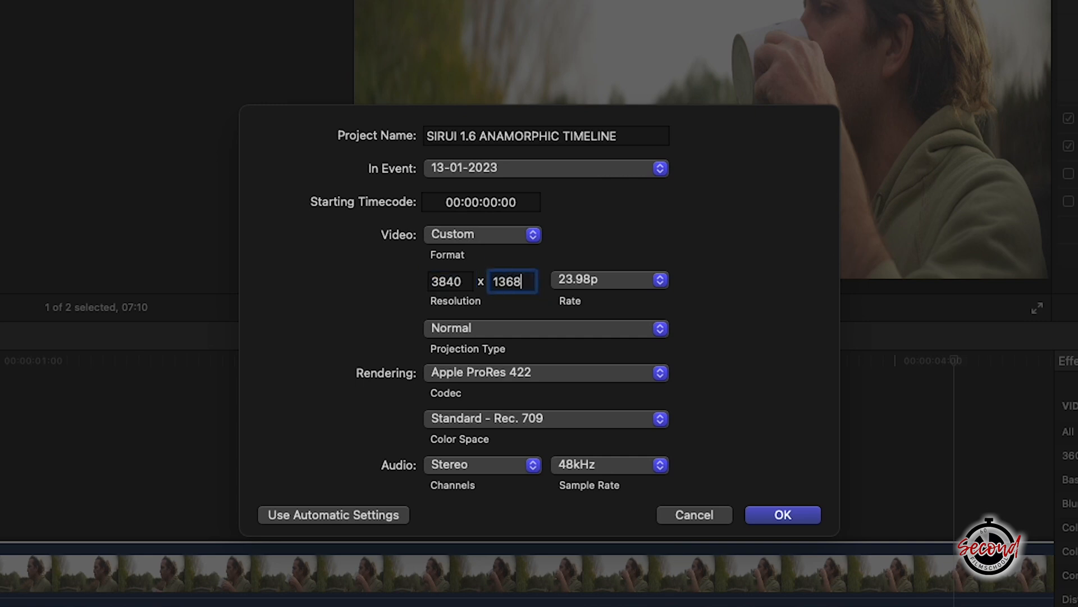
left_click(659, 279)
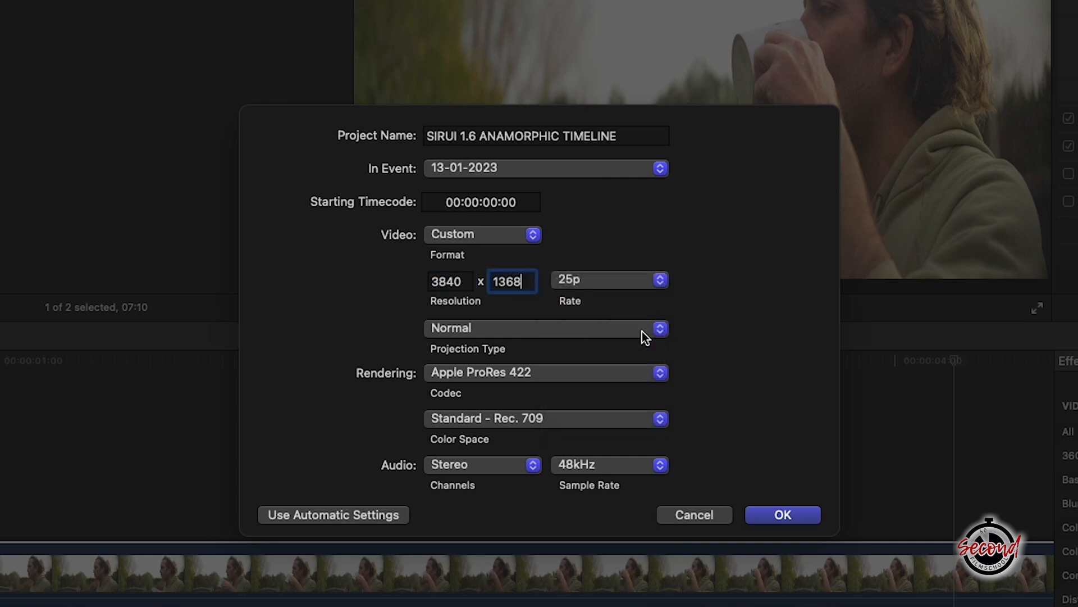
left_click(782, 514)
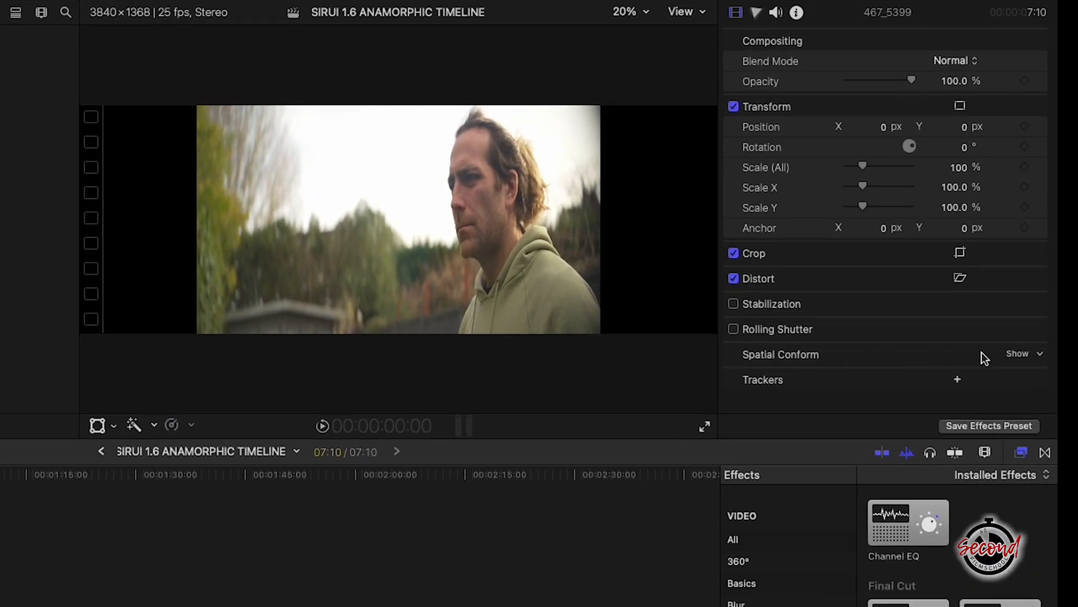
Step: Set the clip's Spatial Conform type to None so it fills the 3840x1368 frame
left_click(1024, 353)
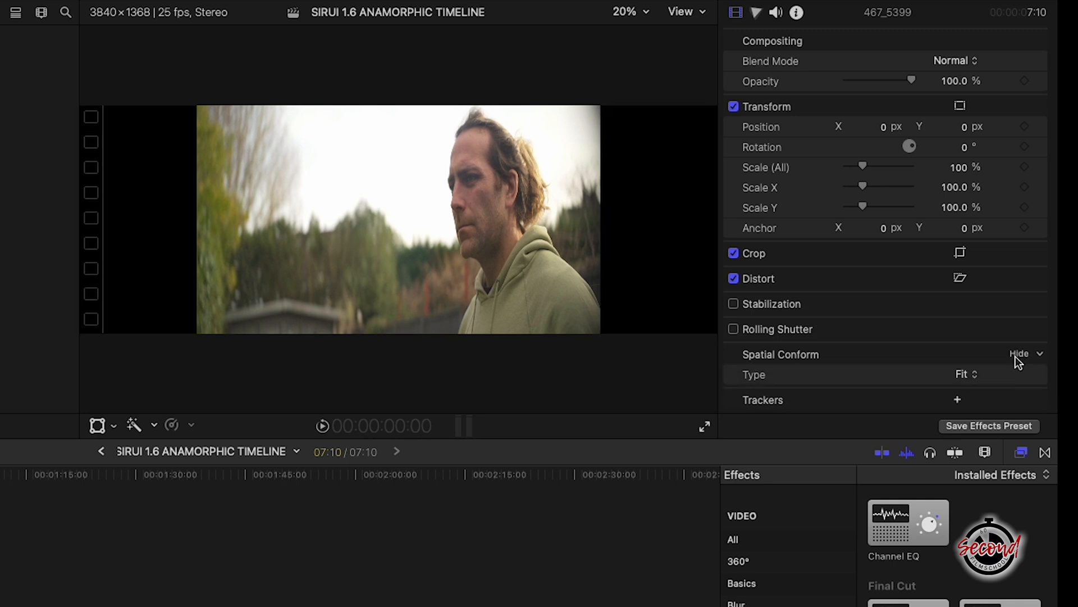
left_click(966, 374)
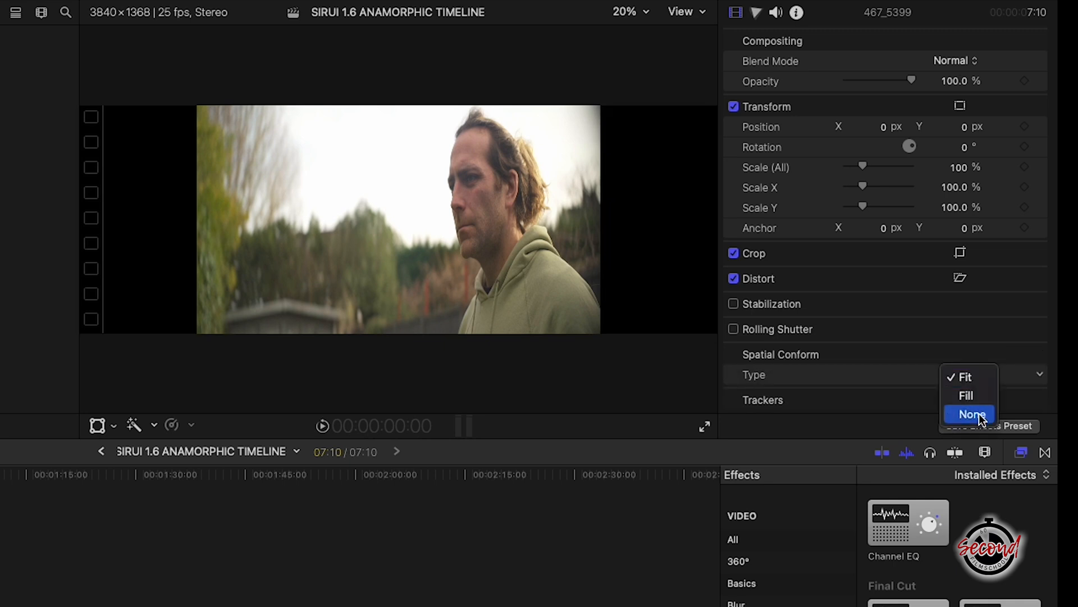
left_click(970, 414)
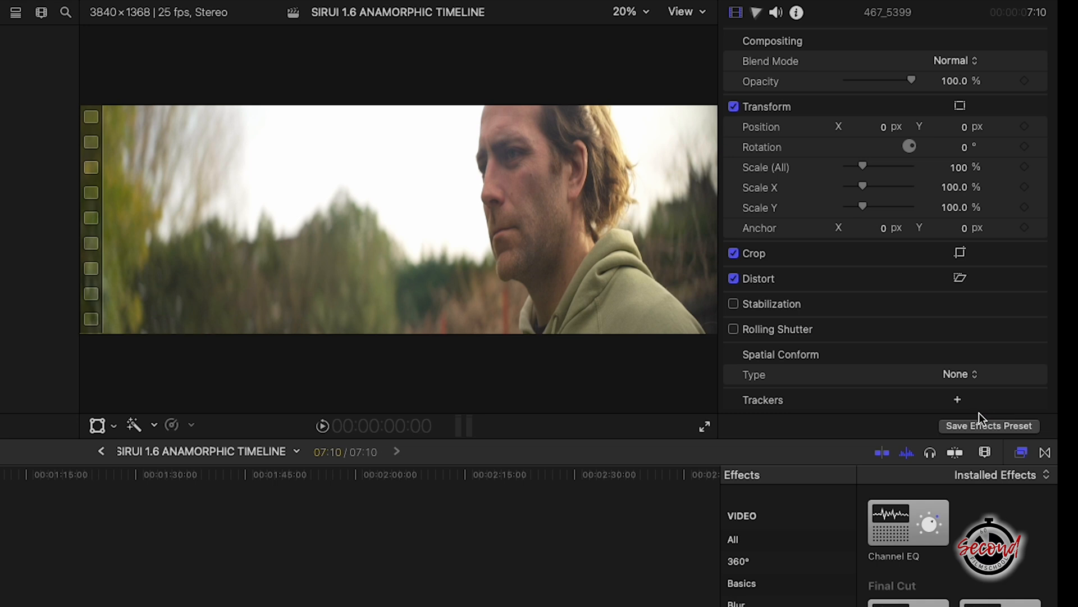